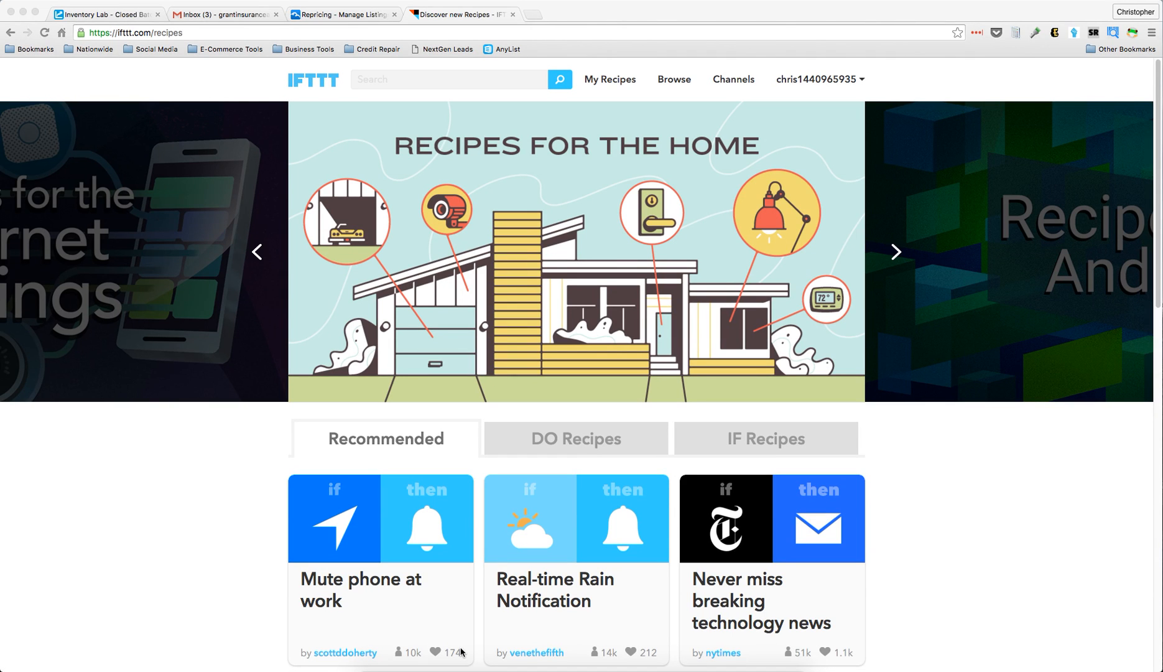
{"action": "mouse_move", "coordinate": [485, 648]}
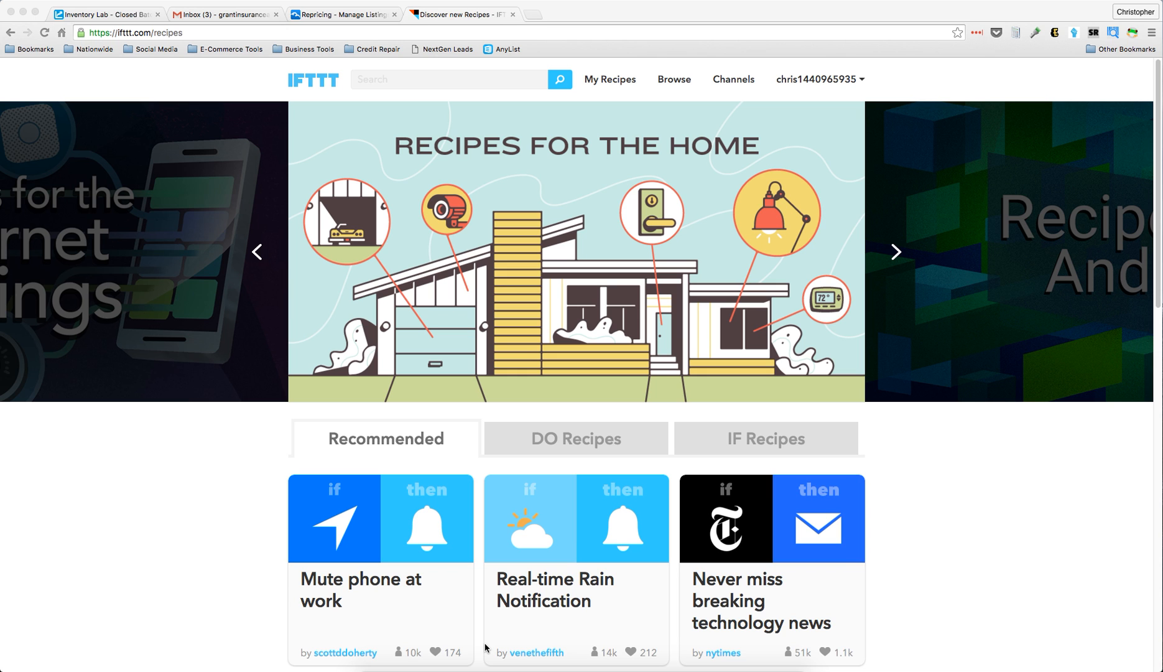
{"action": "mouse_move", "coordinate": [490, 282]}
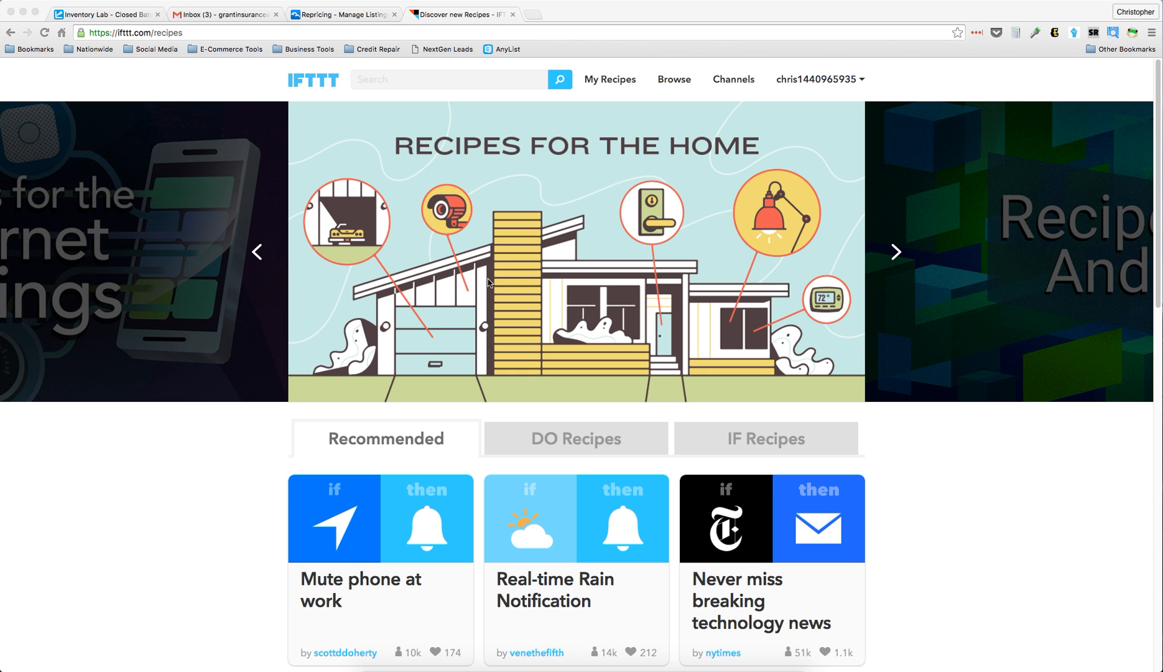
{"action": "mouse_move", "coordinate": [330, 100]}
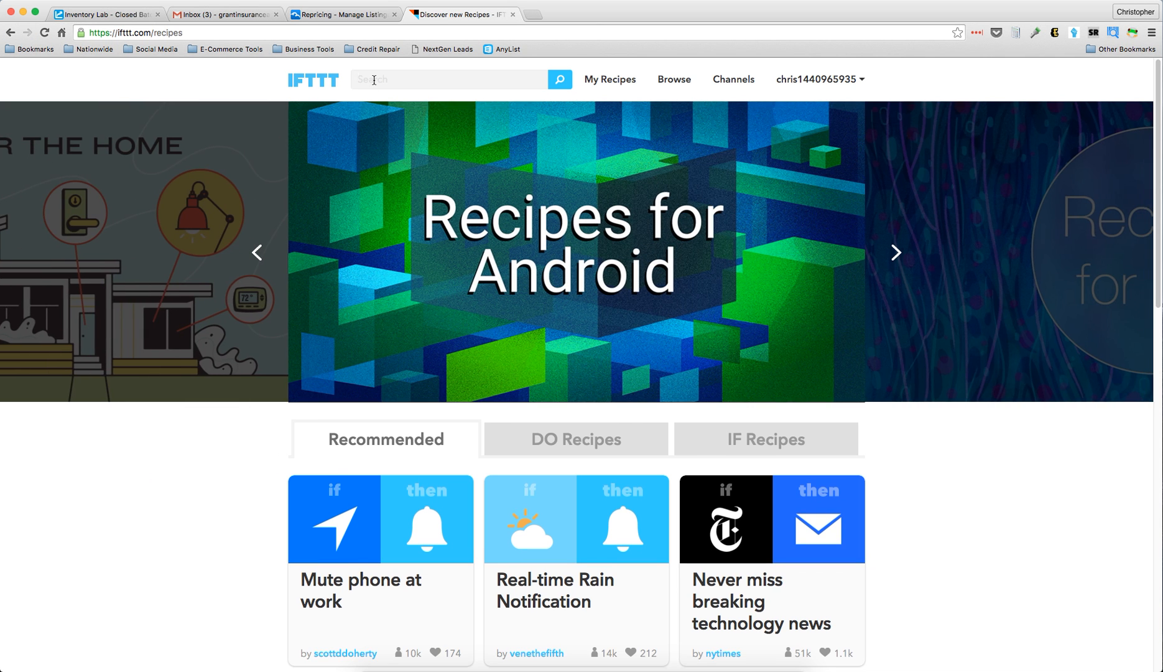
Search IFTTT for 'craigslist', returning 231 recipes
{"action": "type", "text": "craigslist"}
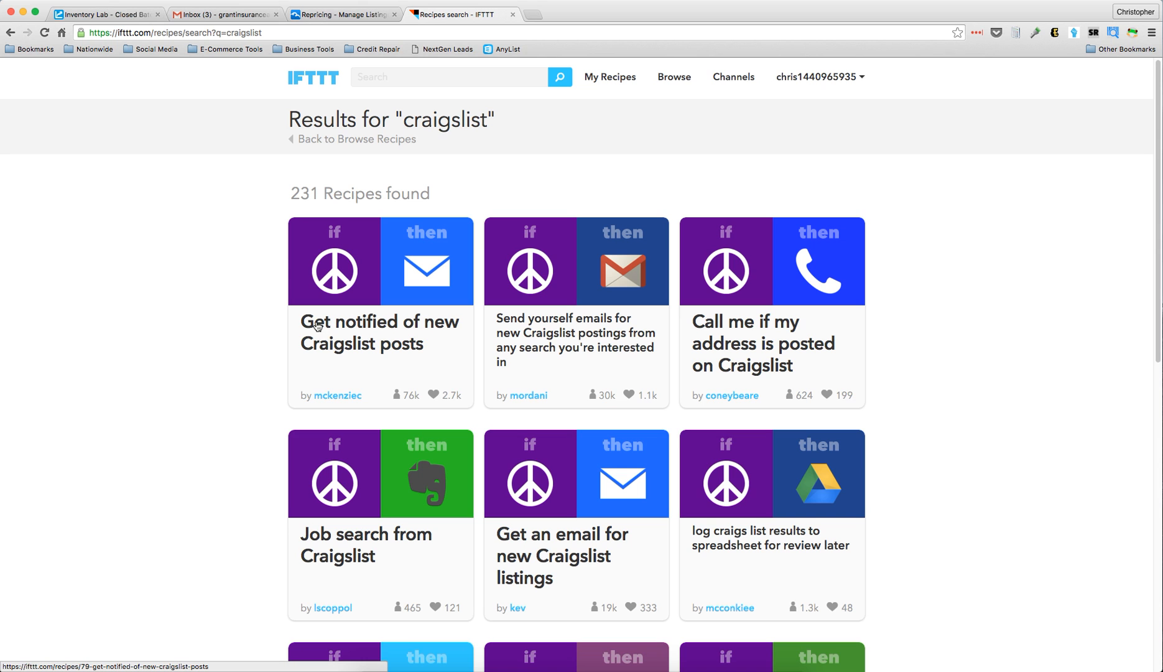
{"action": "mouse_move", "coordinate": [379, 336]}
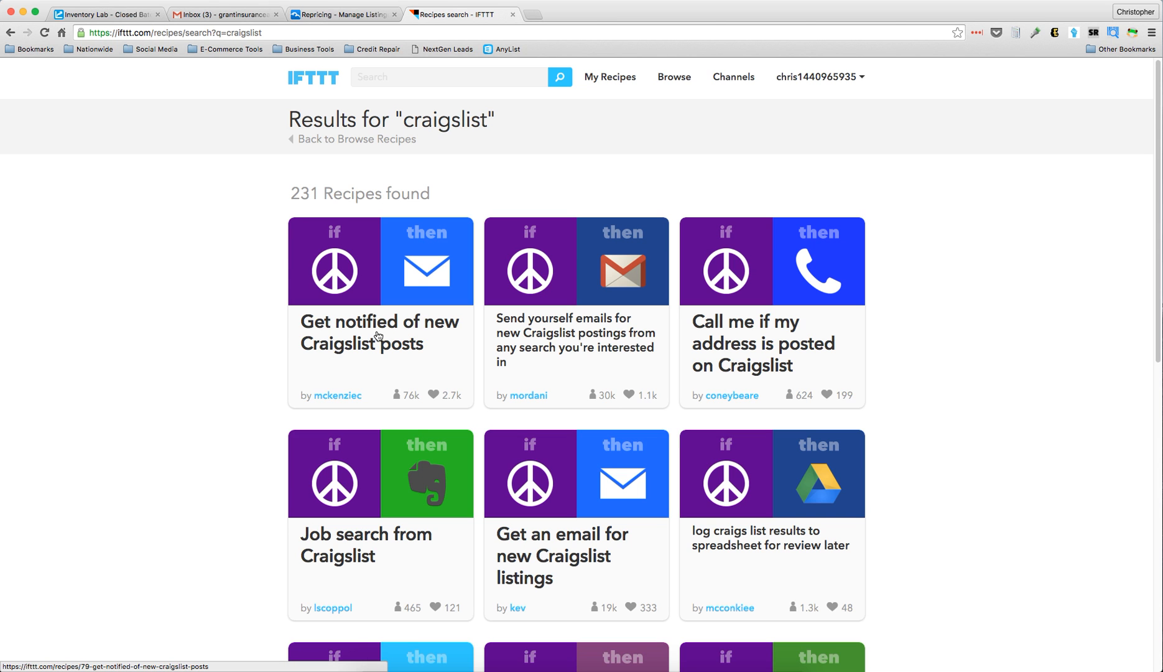
{"action": "mouse_move", "coordinate": [377, 344]}
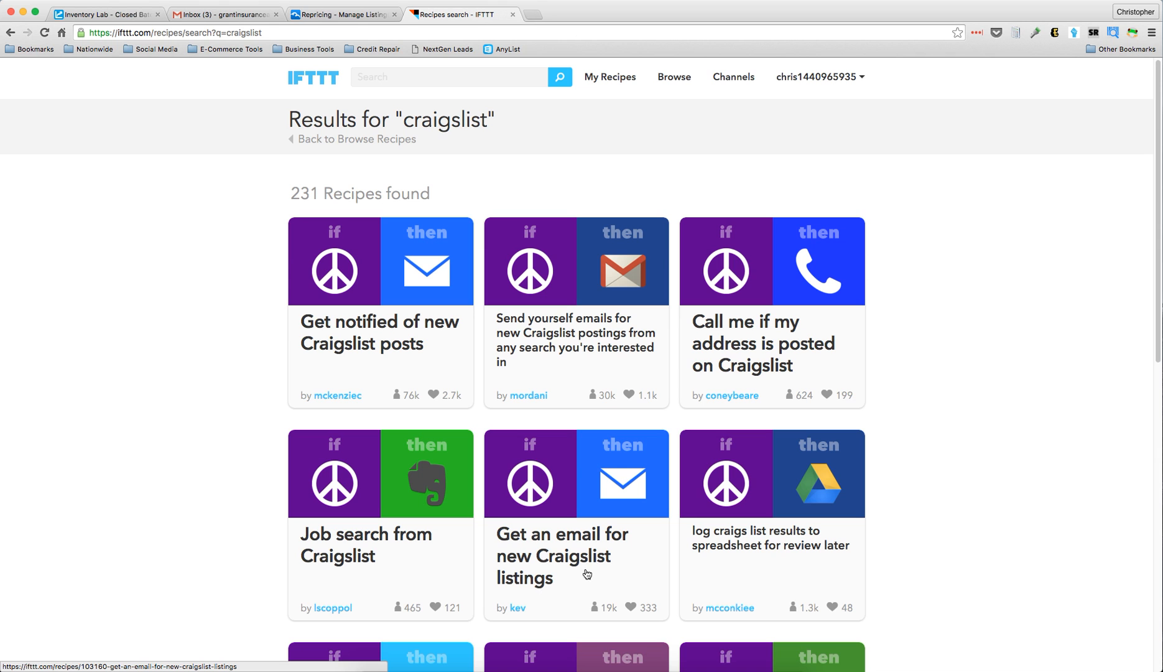
{"action": "mouse_move", "coordinate": [570, 363]}
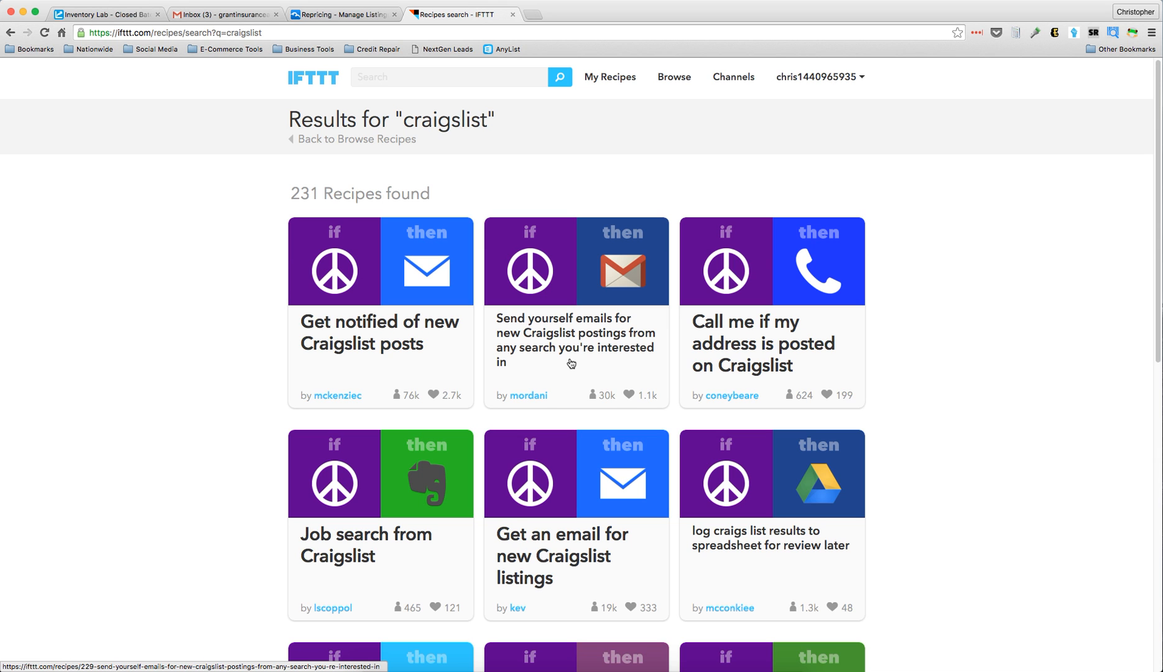
{"action": "mouse_move", "coordinate": [575, 354]}
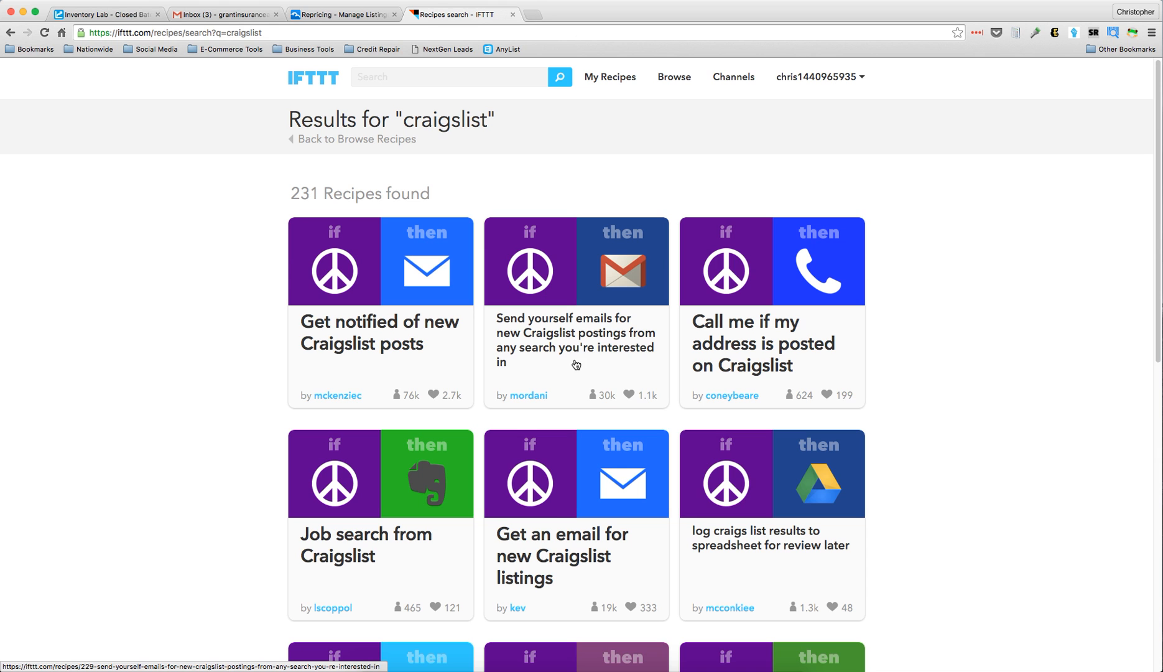
{"action": "mouse_move", "coordinate": [589, 328]}
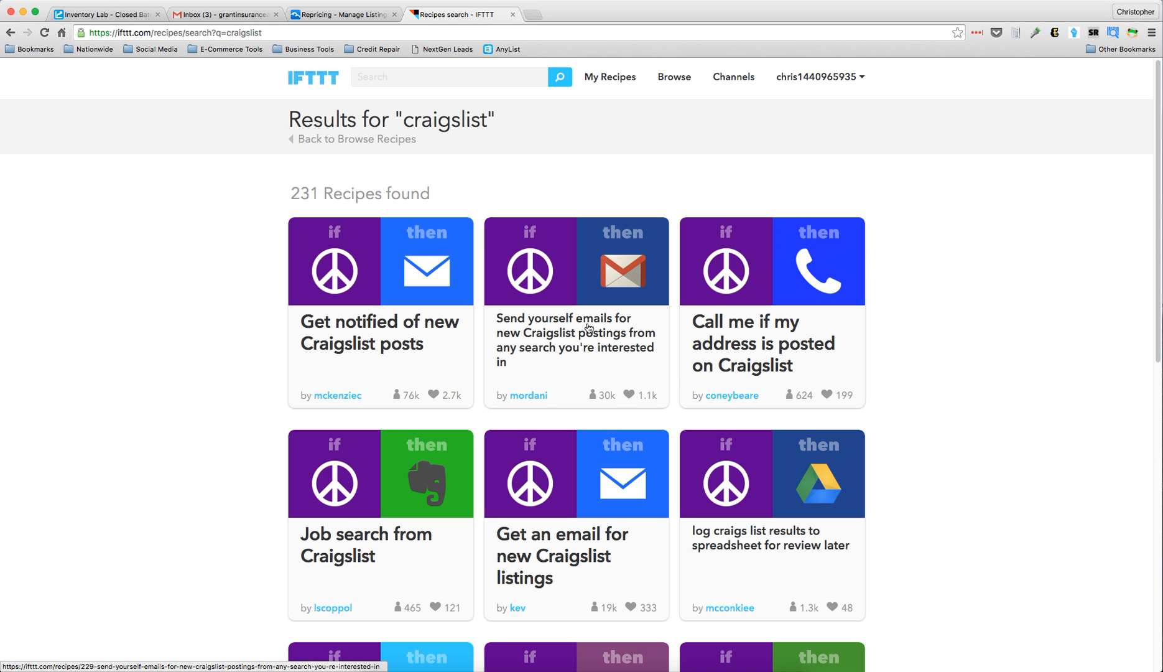
Open the 'Send yourself emails for new Craigslist postings' recipe and go to Craigslist to search
{"action": "left_click", "coordinate": [577, 340]}
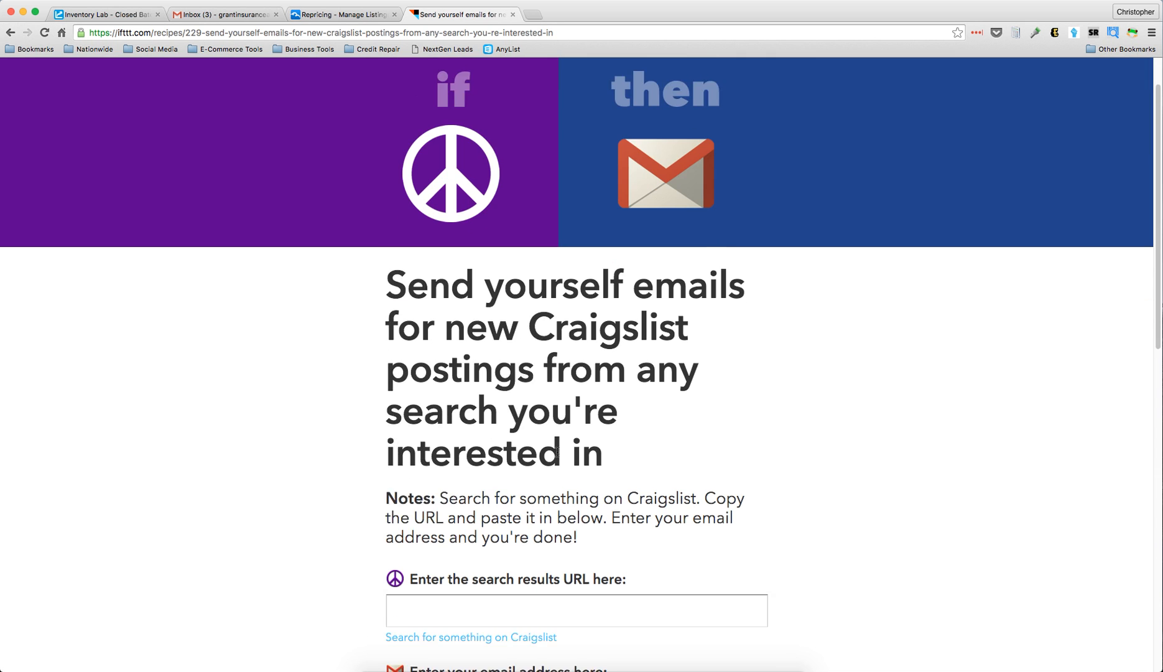
{"action": "scroll", "scroll_direction": "down", "scroll_amount": 3}
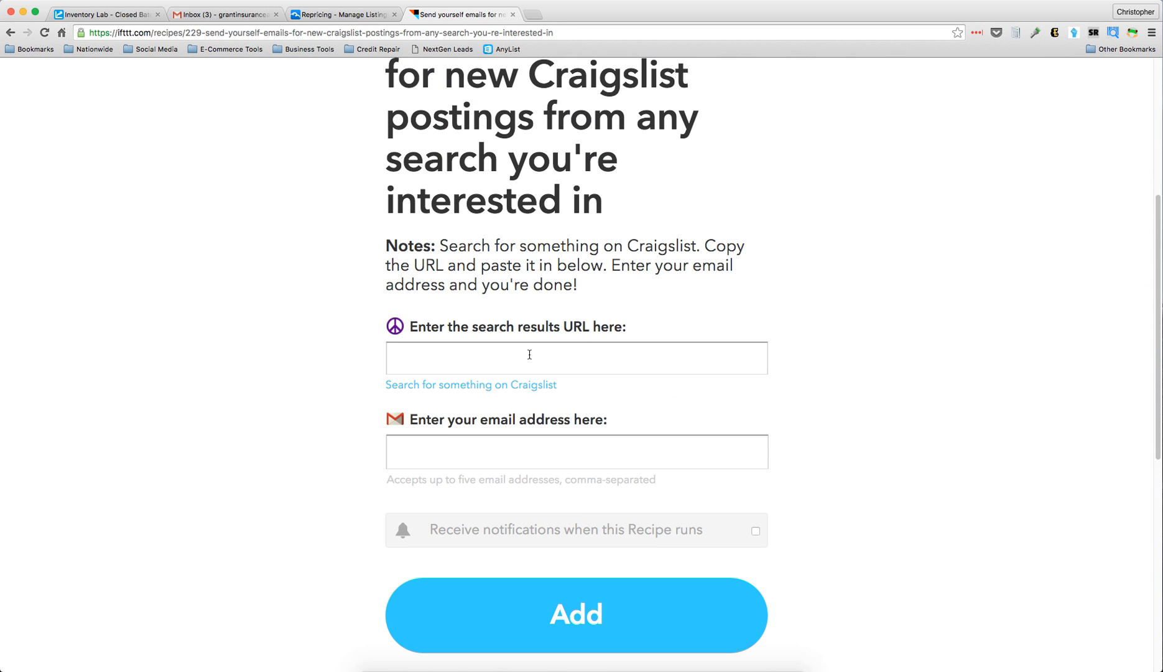
{"action": "mouse_move", "coordinate": [474, 389]}
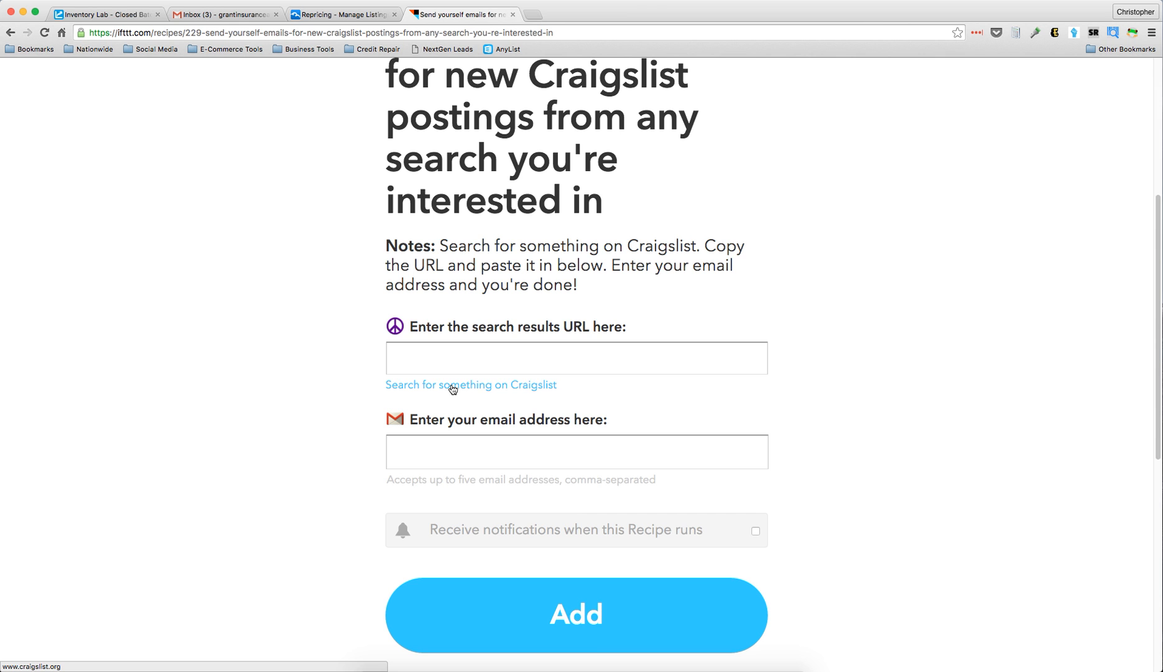
{"action": "left_click", "coordinate": [471, 385]}
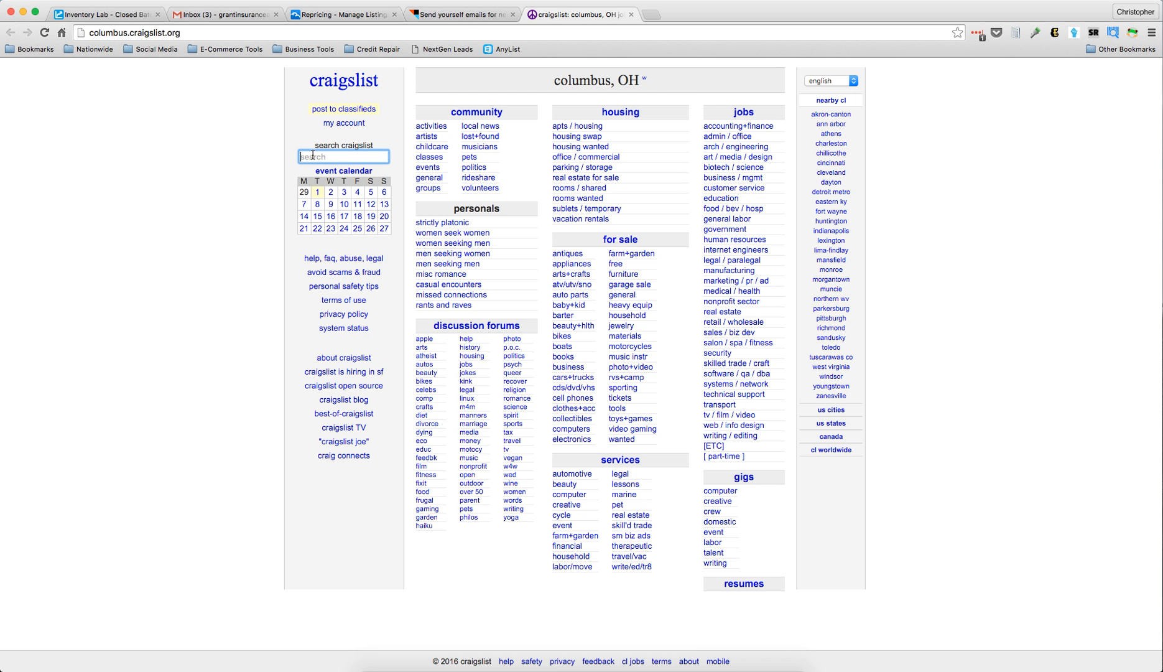
Search Columbus Craigslist for-sale listings for 'going out of business' (45 results)
{"action": "type", "text": "going out of business"}
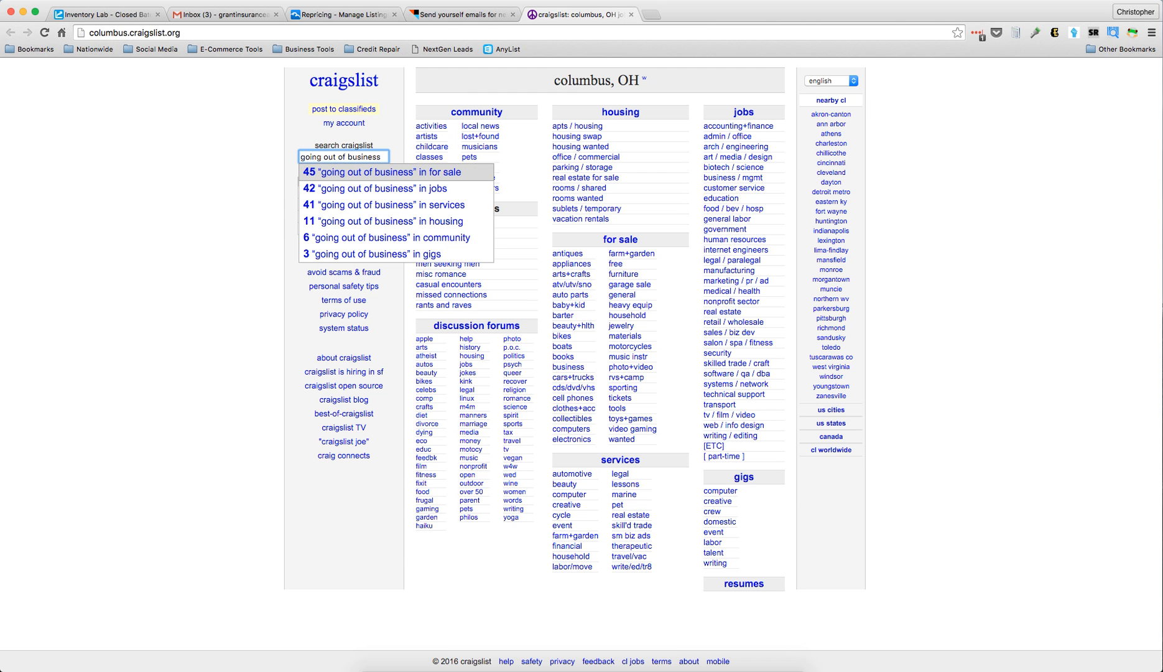
{"action": "left_click", "coordinate": [383, 172]}
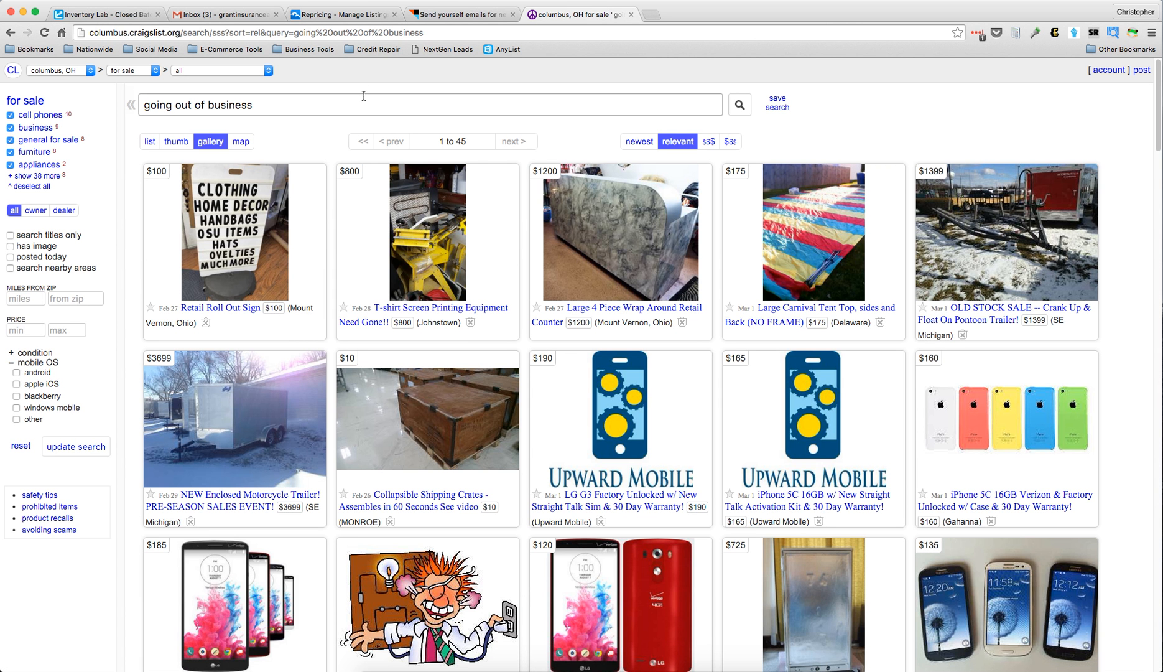
{"action": "mouse_move", "coordinate": [455, 88]}
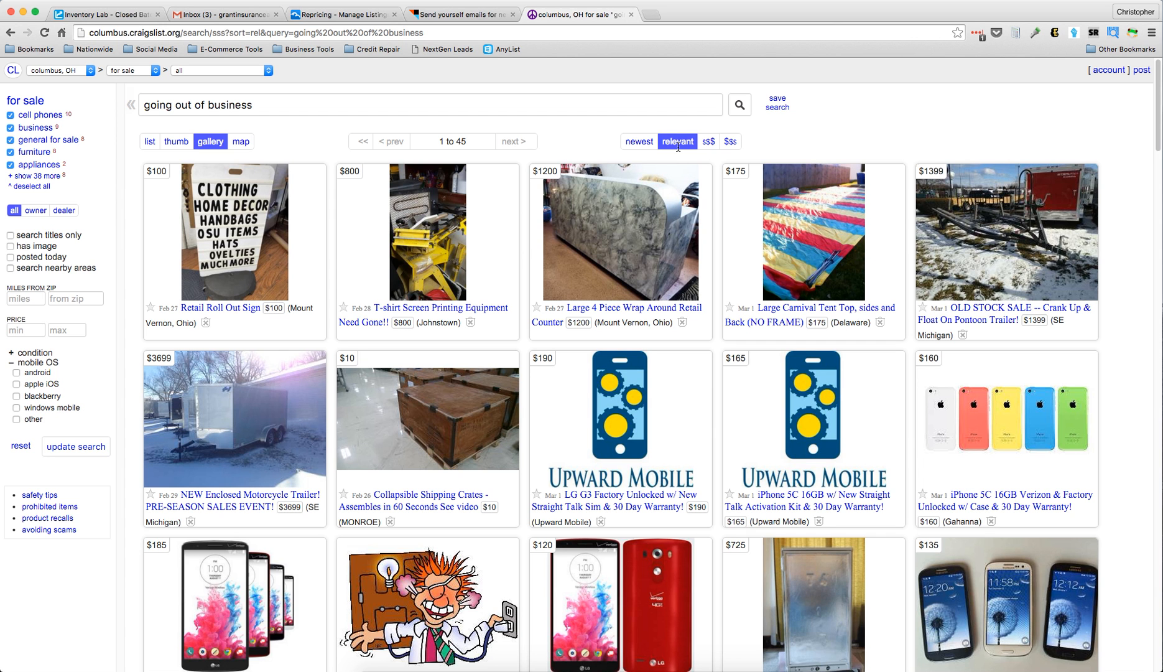
{"action": "mouse_move", "coordinate": [676, 146]}
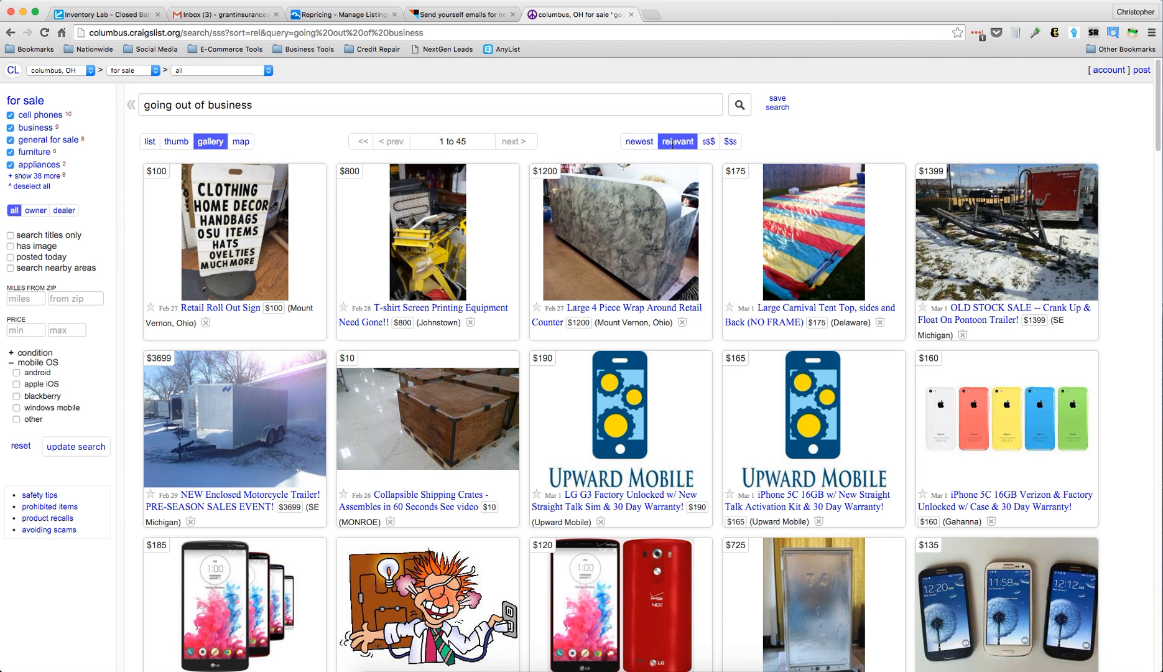
Sort the 'going out of business' results by newest, copy the URL, and return to IFTTT
{"action": "left_click", "coordinate": [637, 141]}
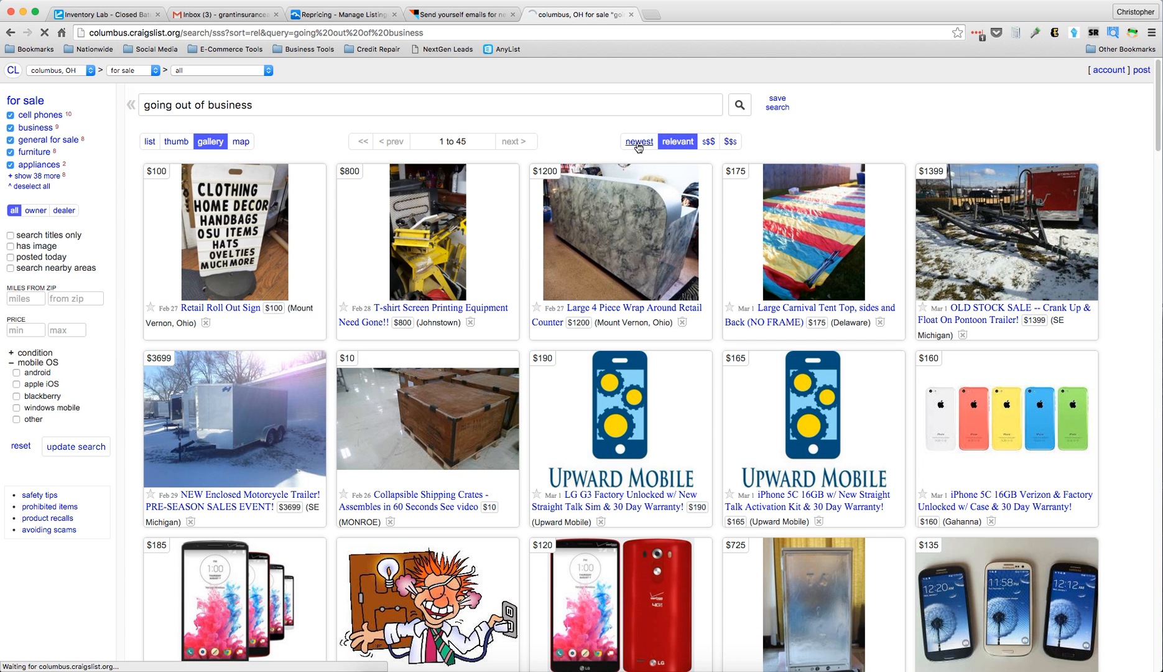
{"action": "left_click", "coordinate": [637, 142]}
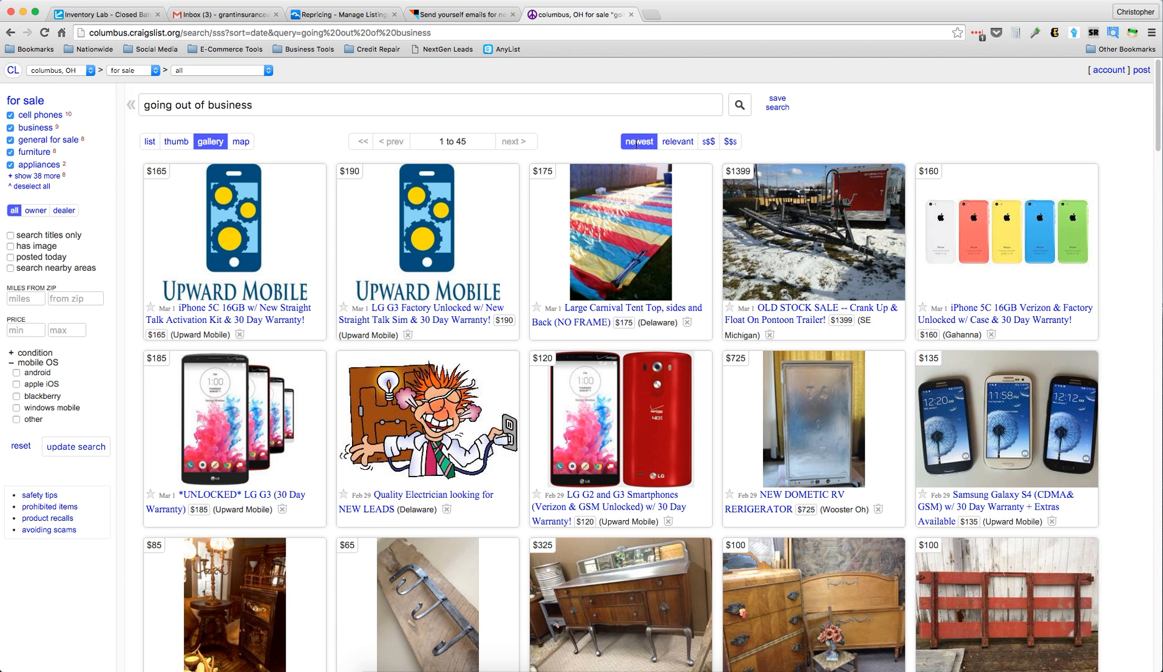
{"action": "mouse_move", "coordinate": [542, 146]}
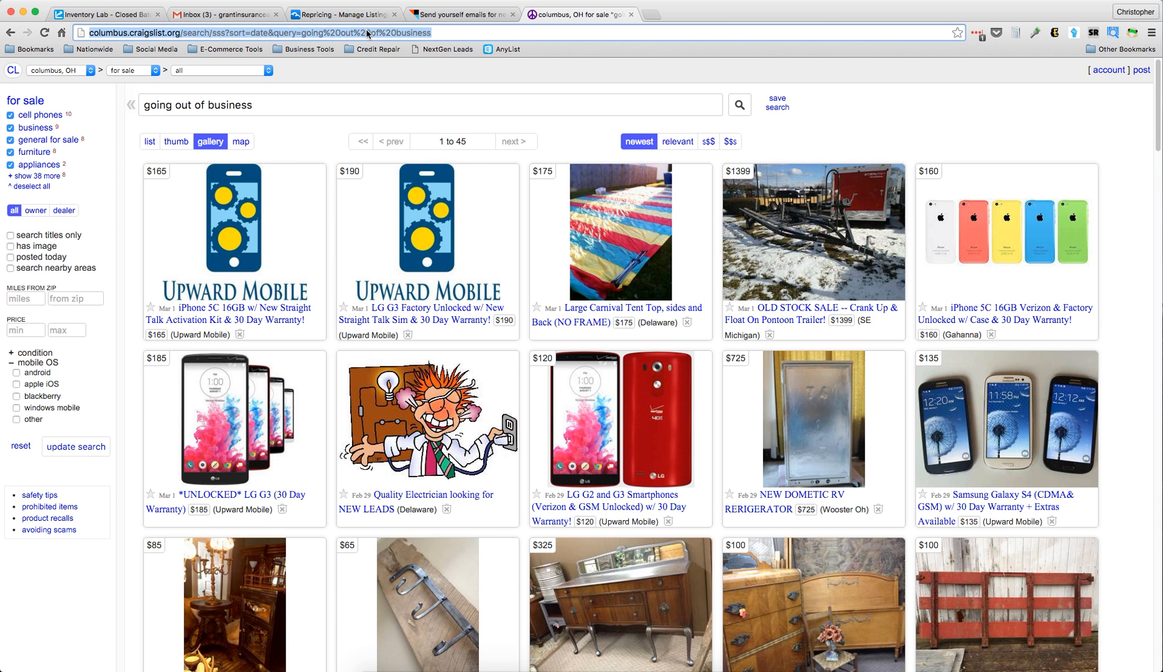
{"action": "left_click", "coordinate": [460, 15]}
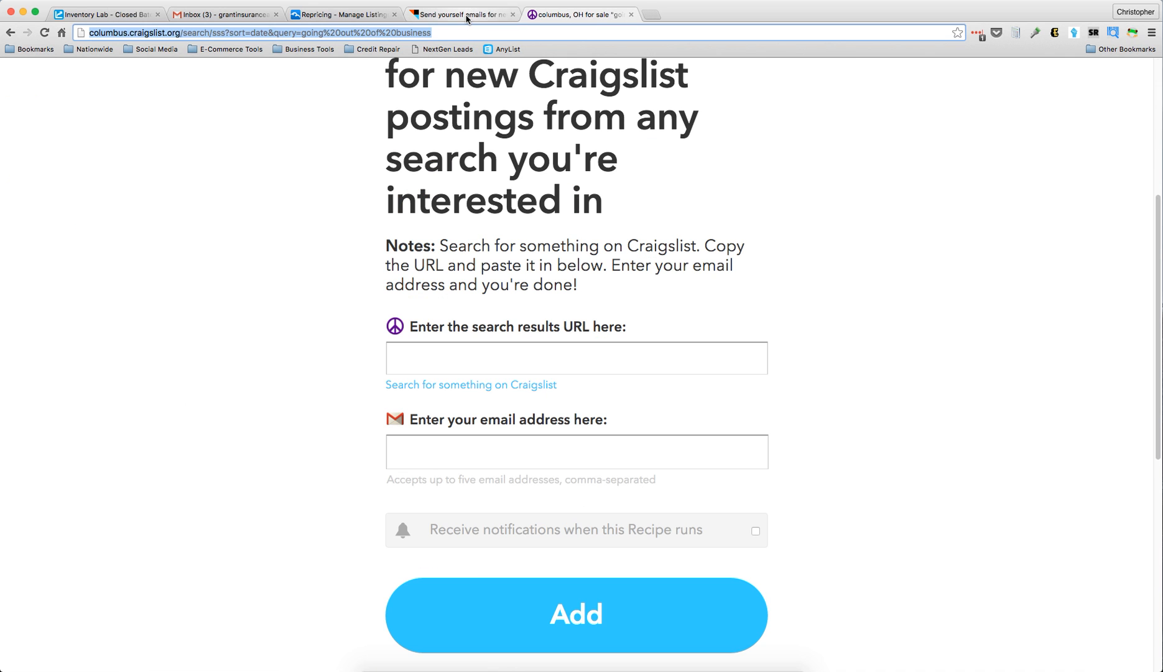
Paste the sorted Craigslist search URL into the recipe's URL field
{"action": "left_click", "coordinate": [460, 14]}
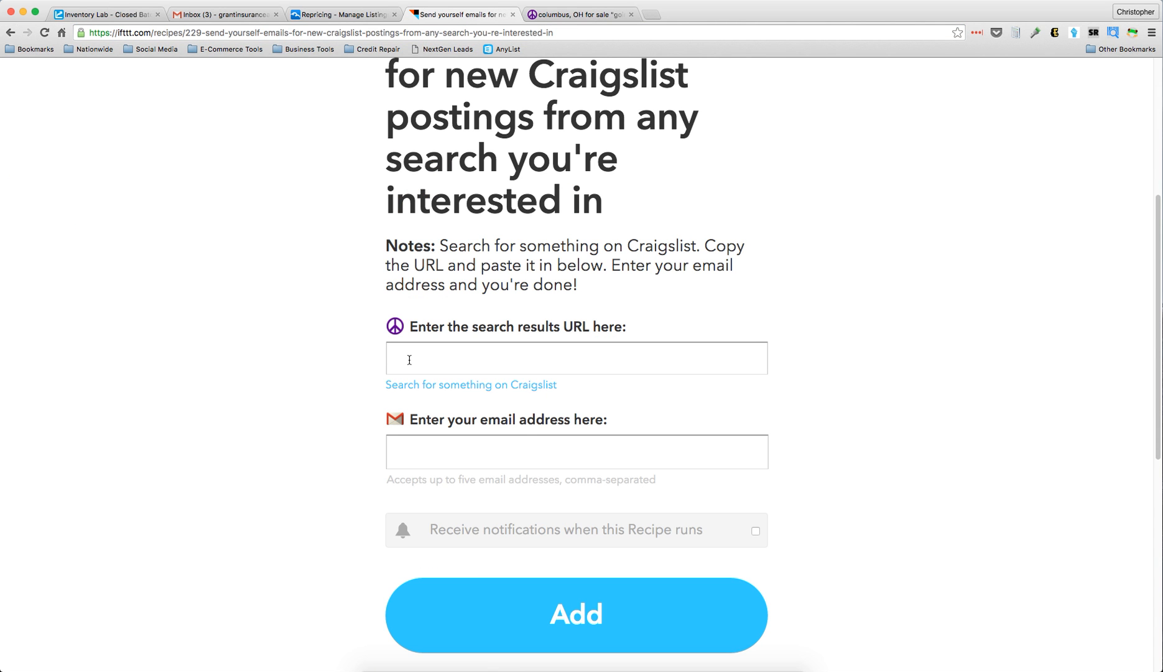
{"action": "right_click", "coordinate": [400, 359]}
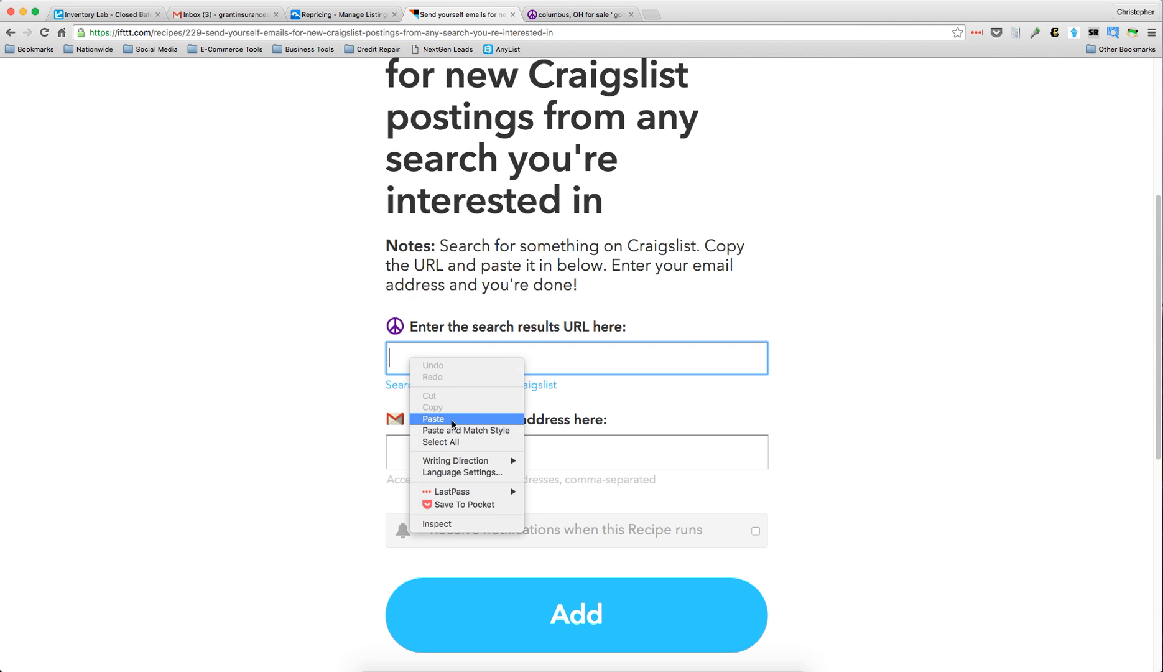
{"action": "left_click", "coordinate": [433, 419]}
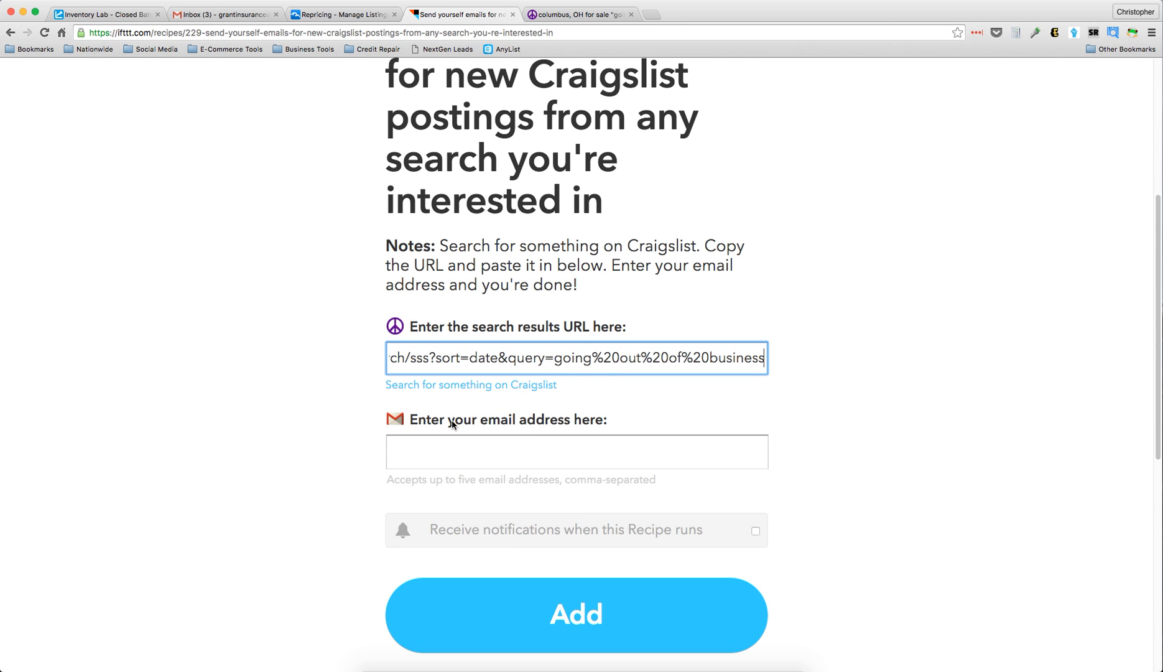
{"action": "left_click", "coordinate": [577, 451]}
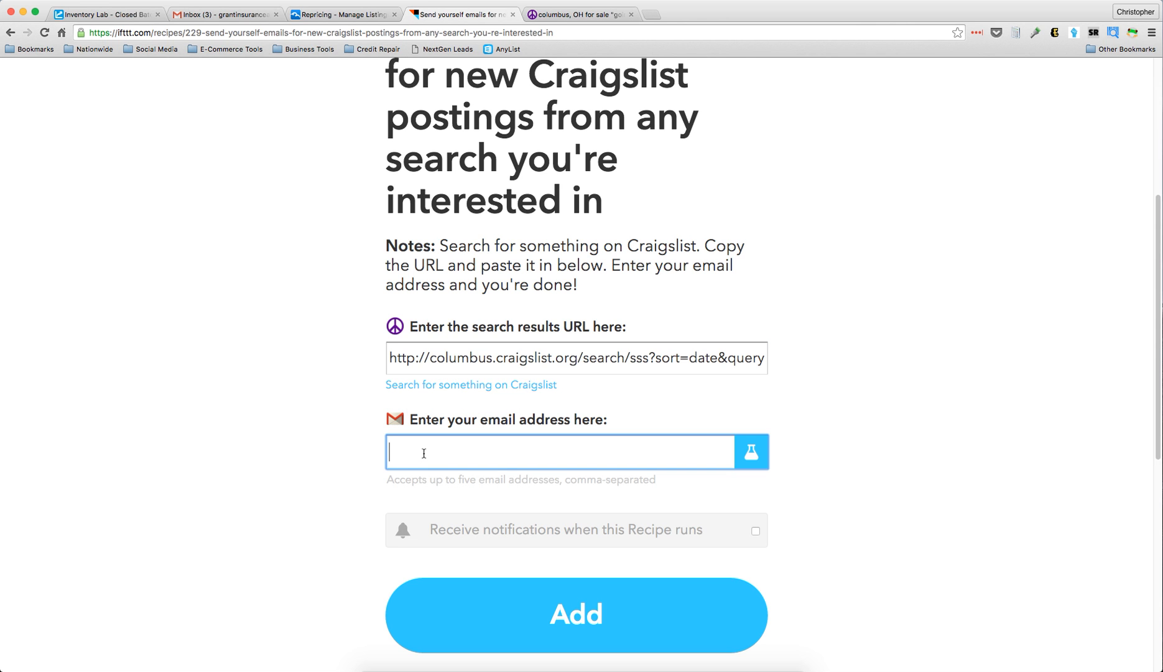
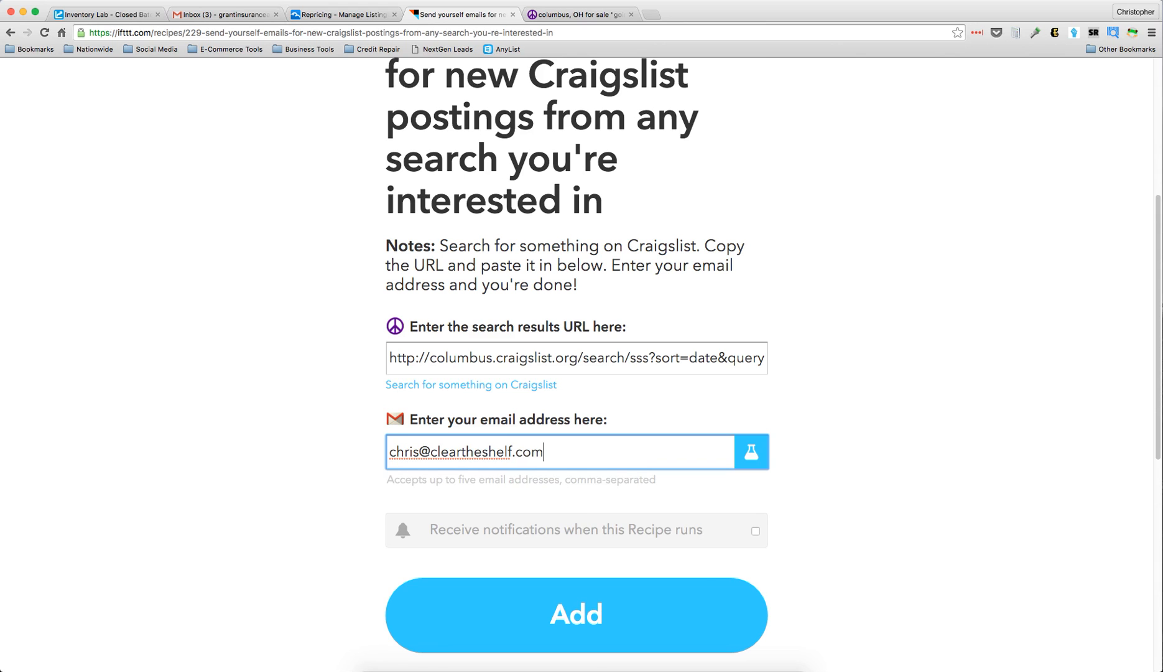
{"action": "scroll", "scroll_direction": "down", "scroll_amount": 3}
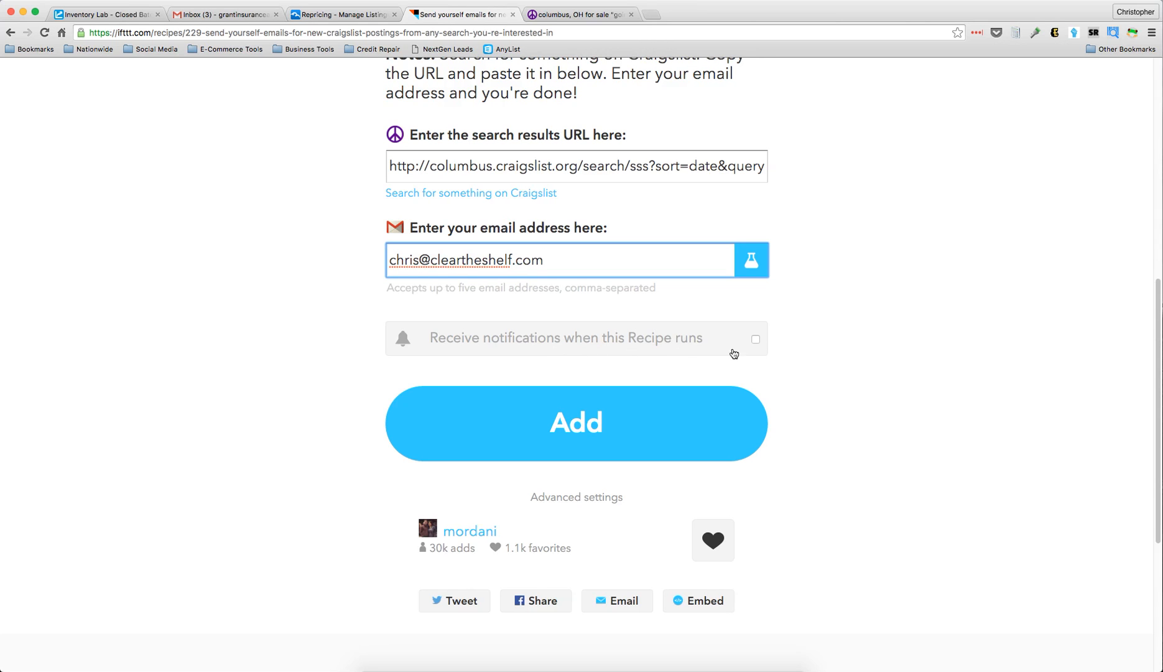
{"action": "mouse_move", "coordinate": [690, 348]}
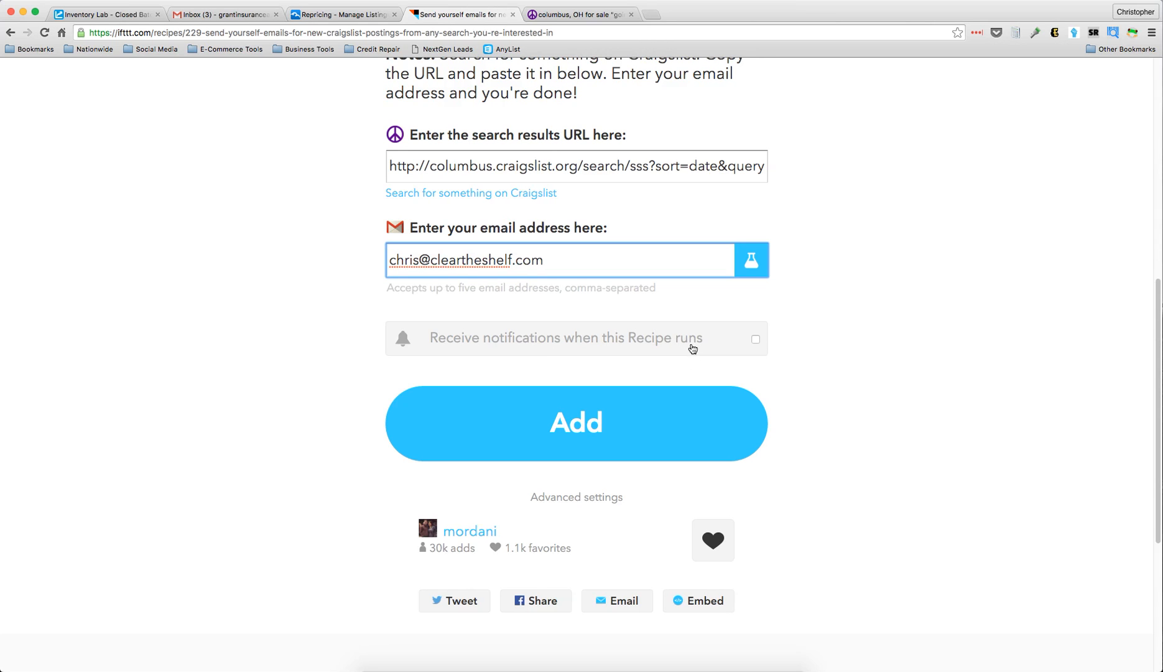
{"action": "left_click", "coordinate": [576, 424]}
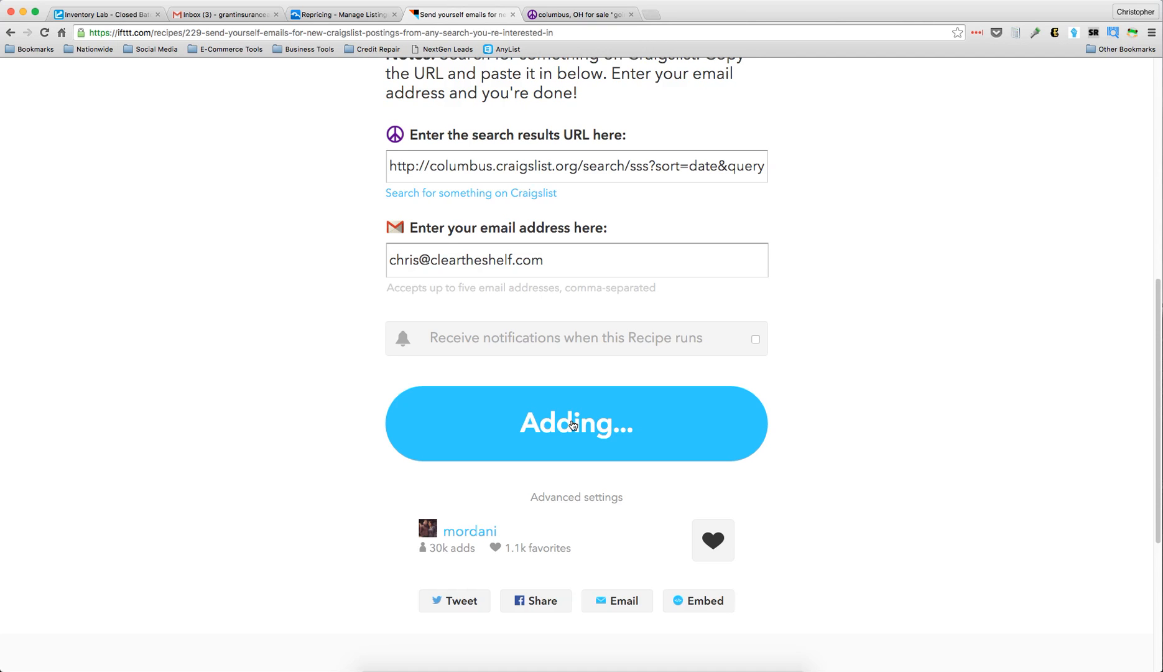
Confirm Recipe ID 34222892 is created, then return to the Craigslist results
{"action": "left_click", "coordinate": [575, 423]}
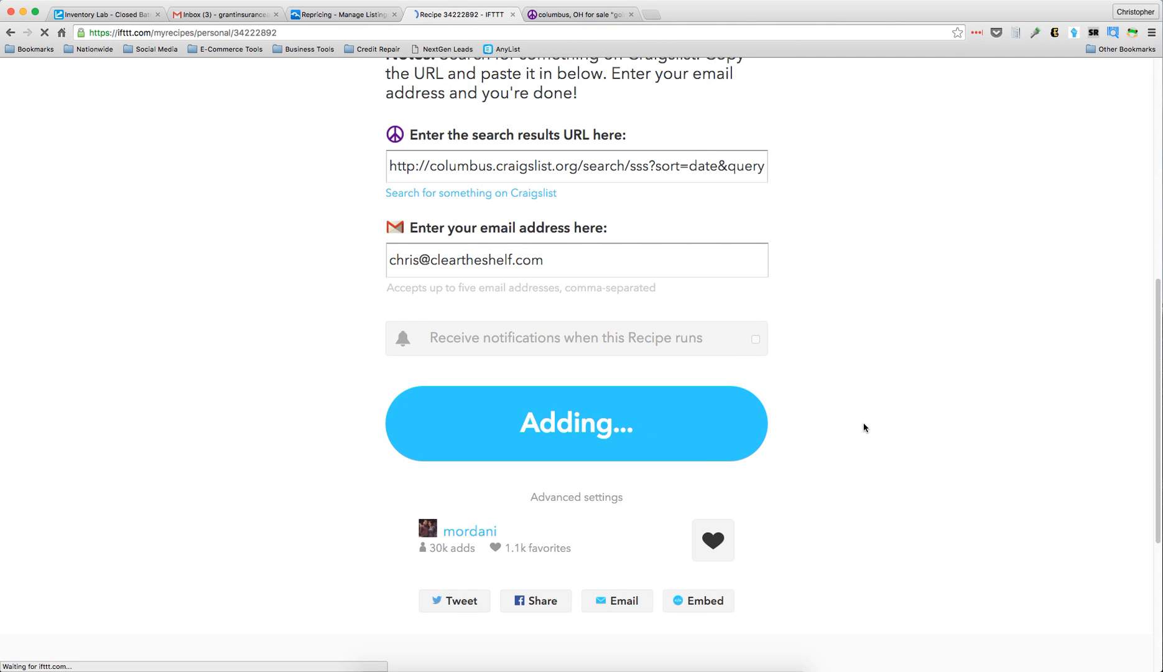
{"action": "left_click", "coordinate": [576, 423]}
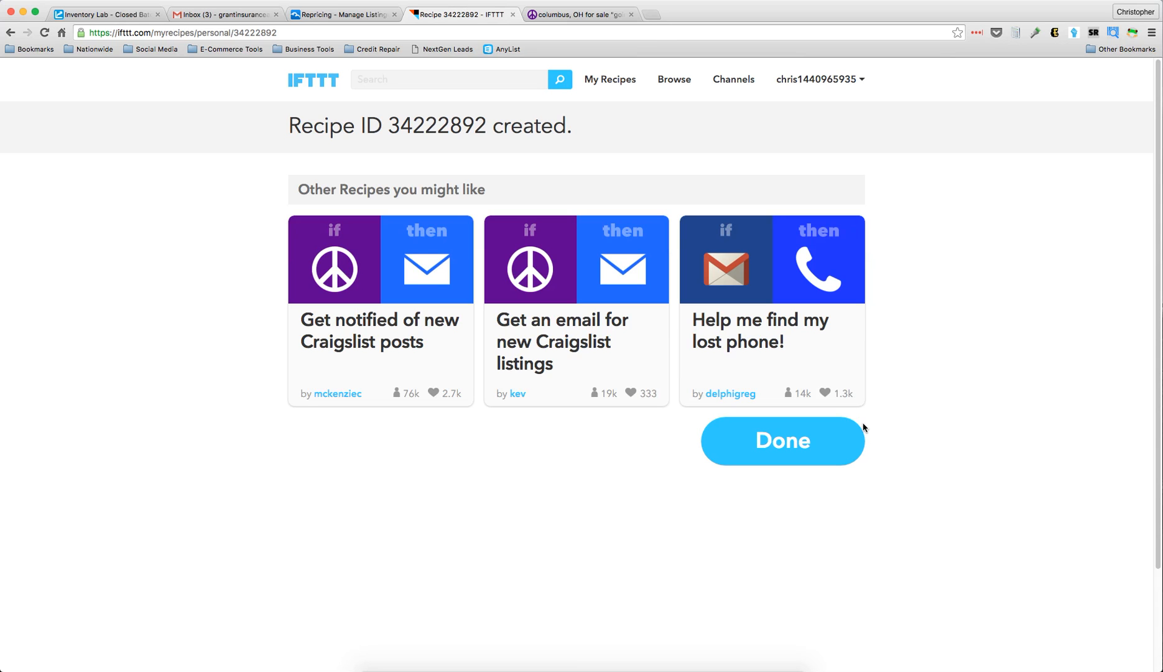
{"action": "mouse_move", "coordinate": [601, 398]}
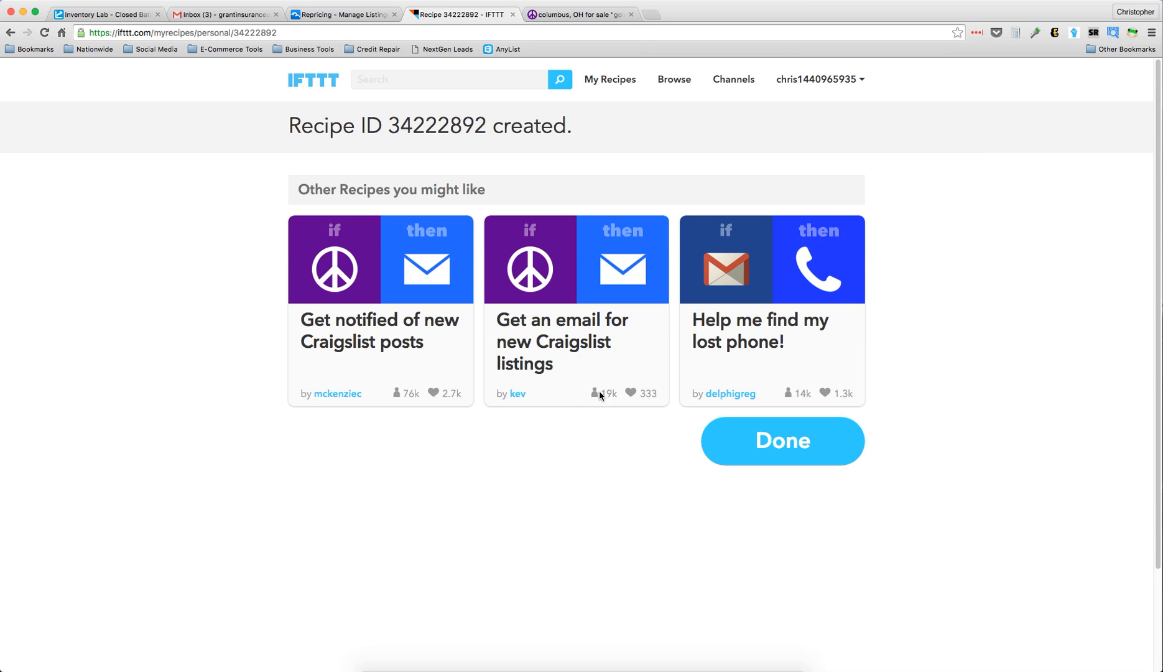
{"action": "mouse_move", "coordinate": [602, 397]}
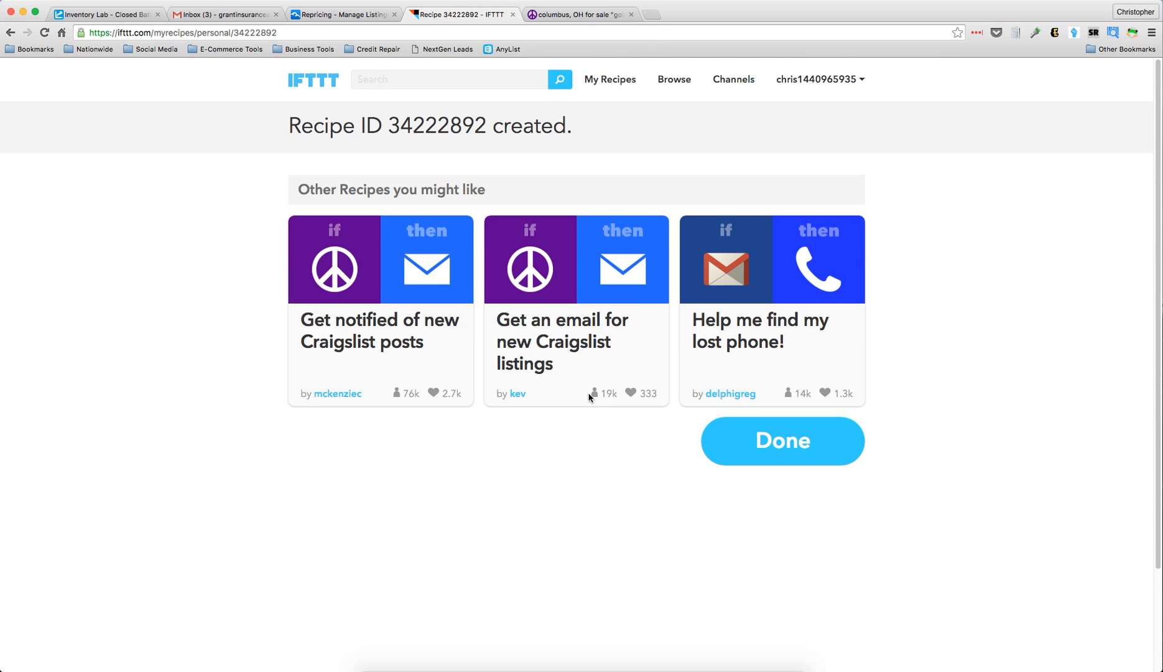
{"action": "mouse_move", "coordinate": [517, 406]}
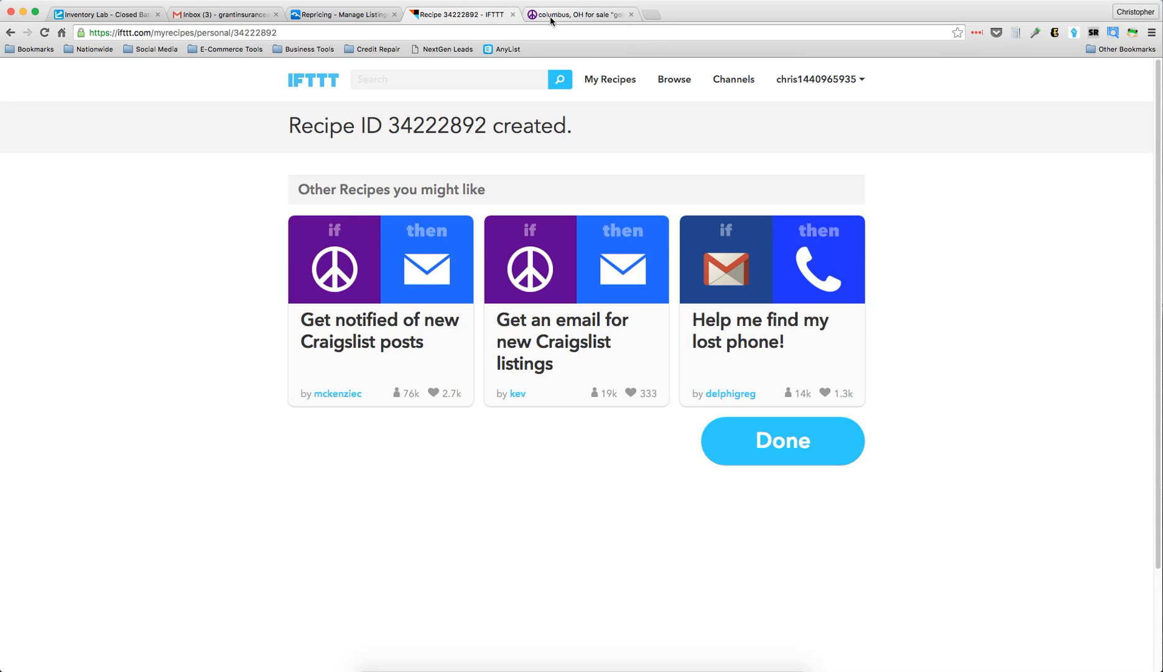
{"action": "left_click", "coordinate": [579, 14]}
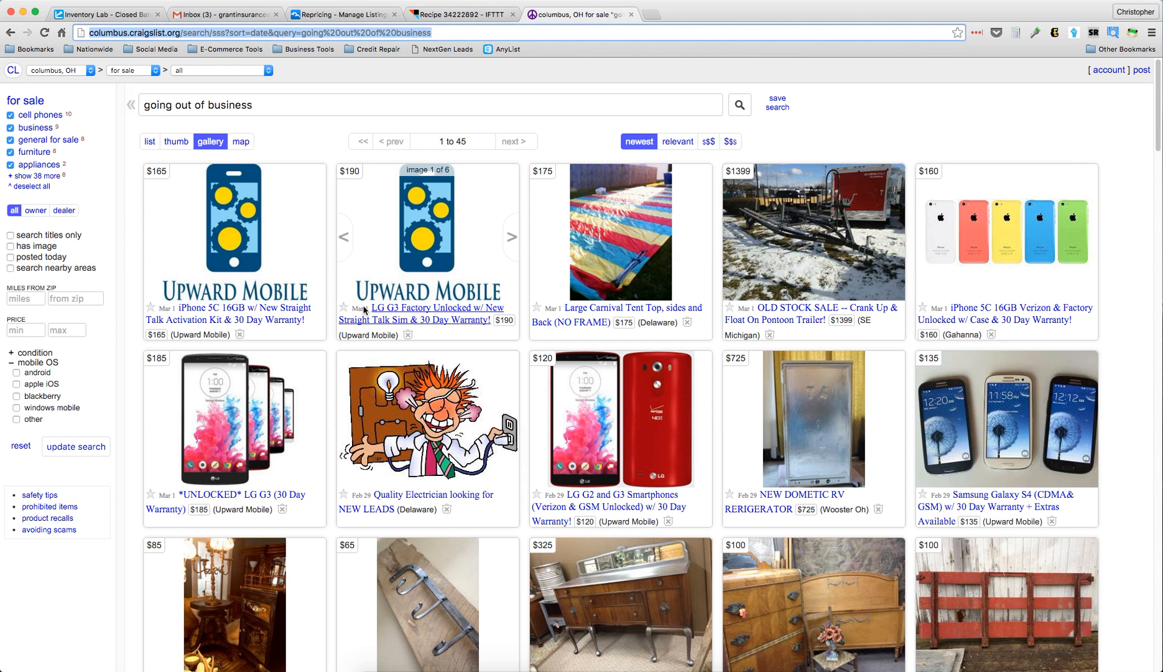